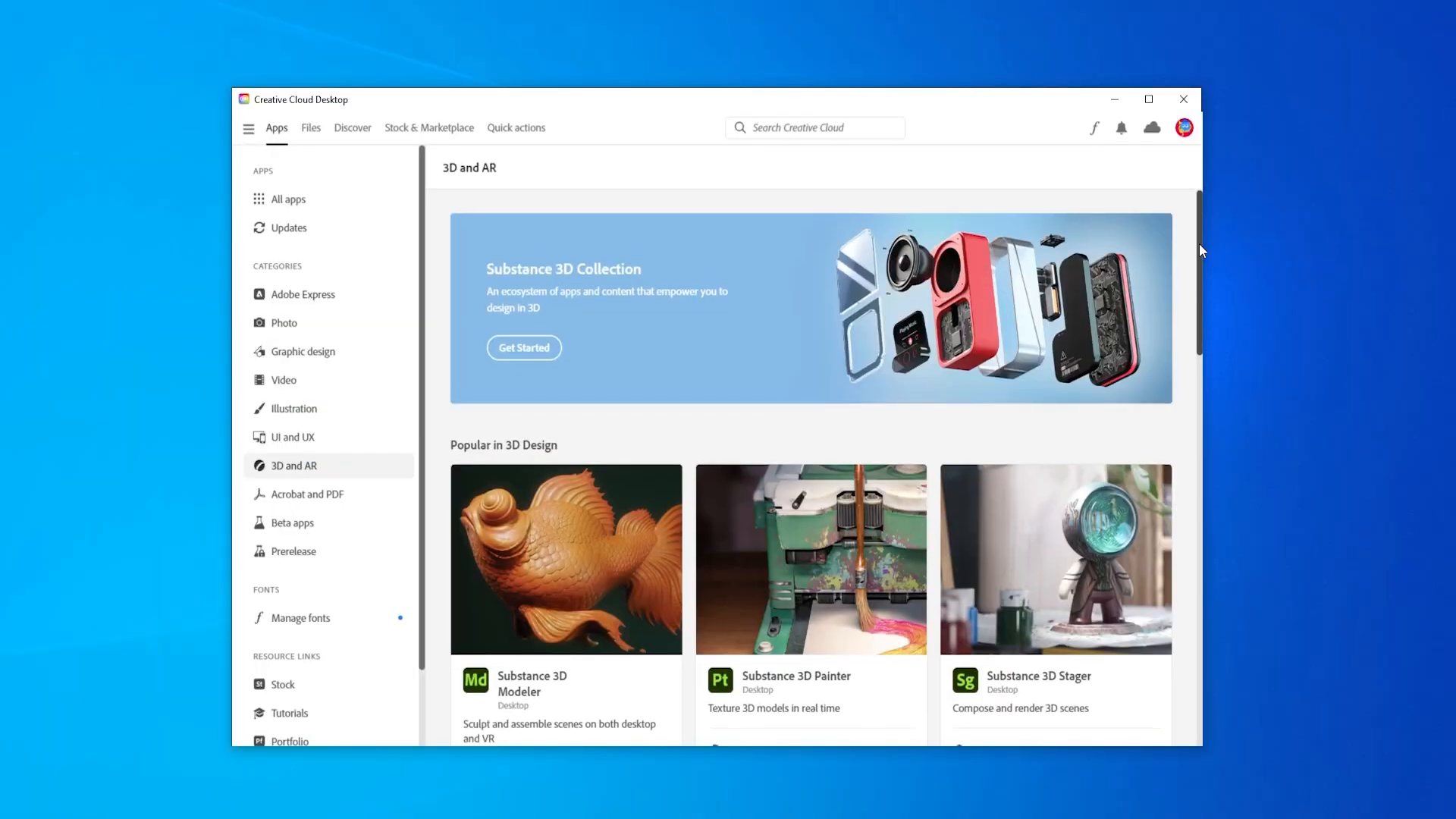
- Bring up the Export 3D Object window for the La Sculpturale_Stage 2 dress from the File menu
scroll(down, 3)
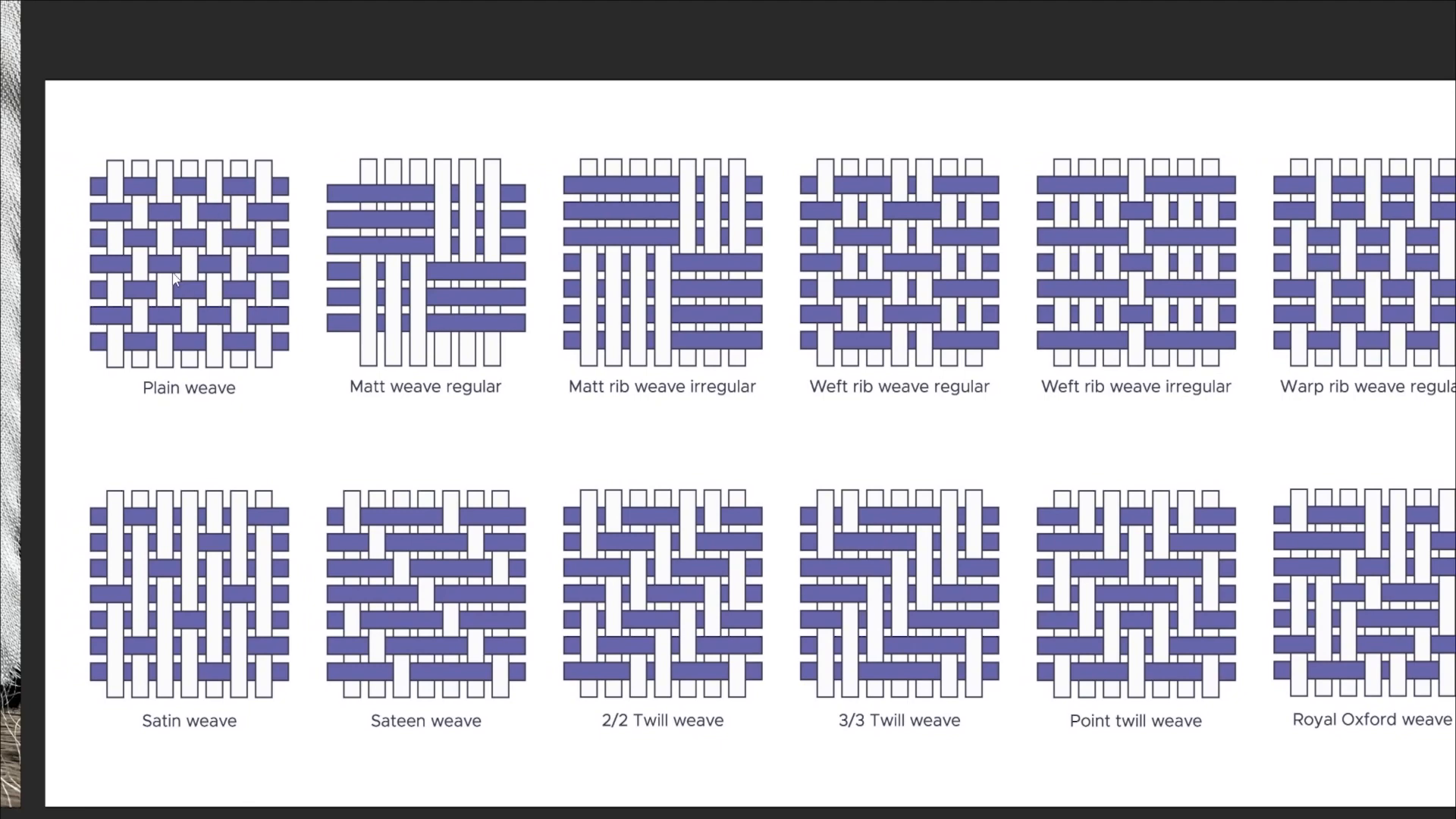
scroll(right, 3)
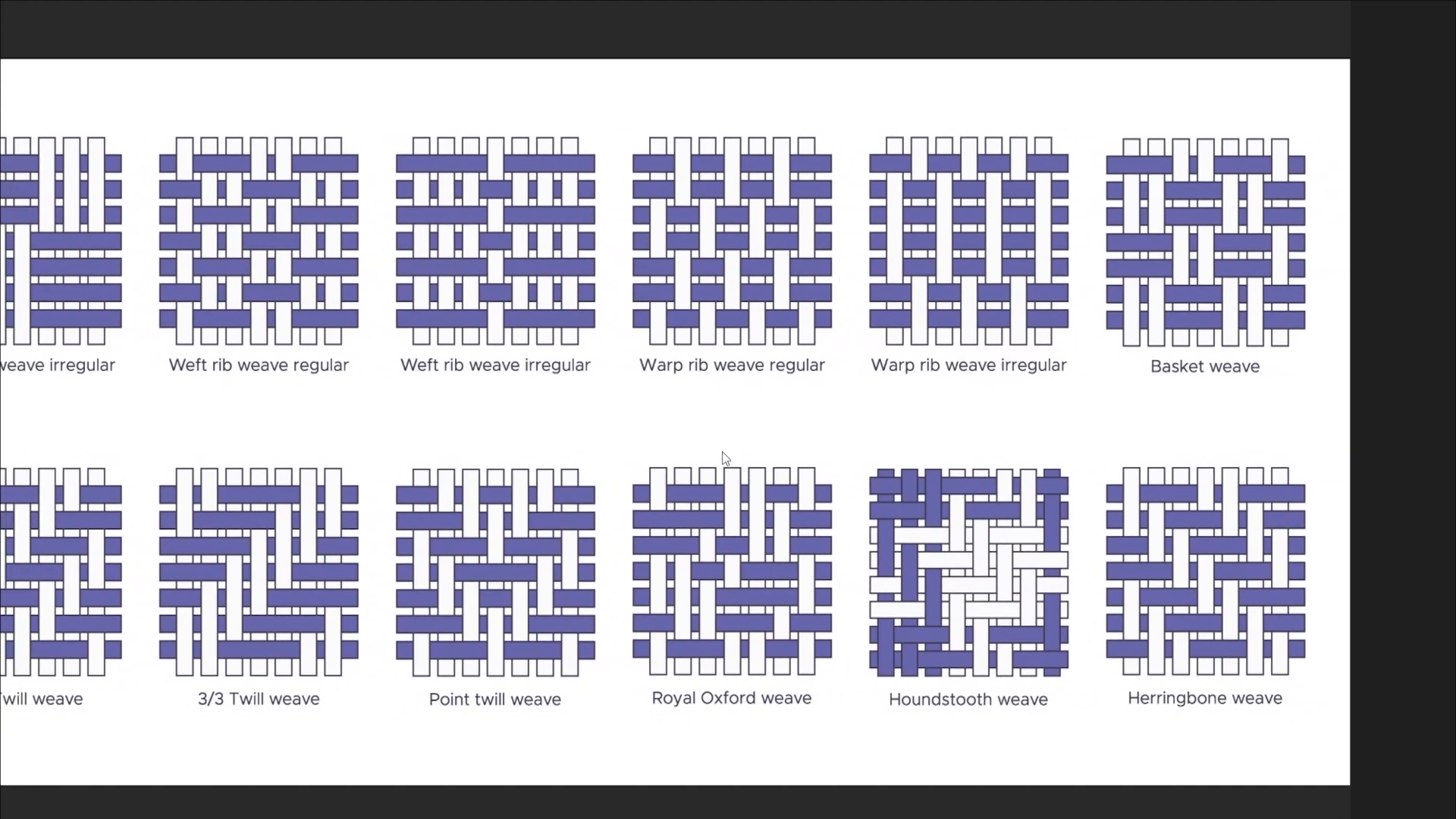
scroll(right, 3)
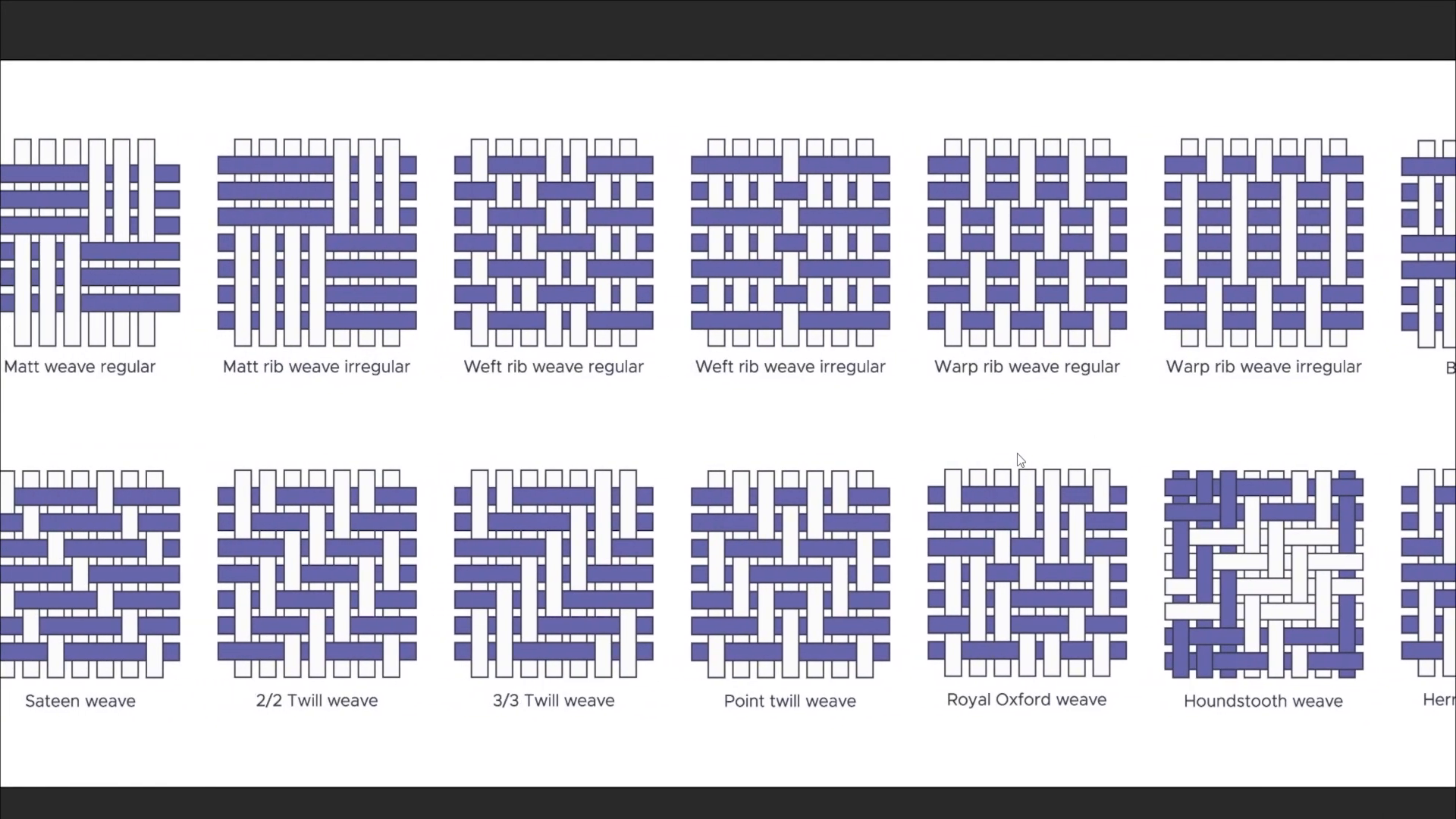
mouse_move(549, 637)
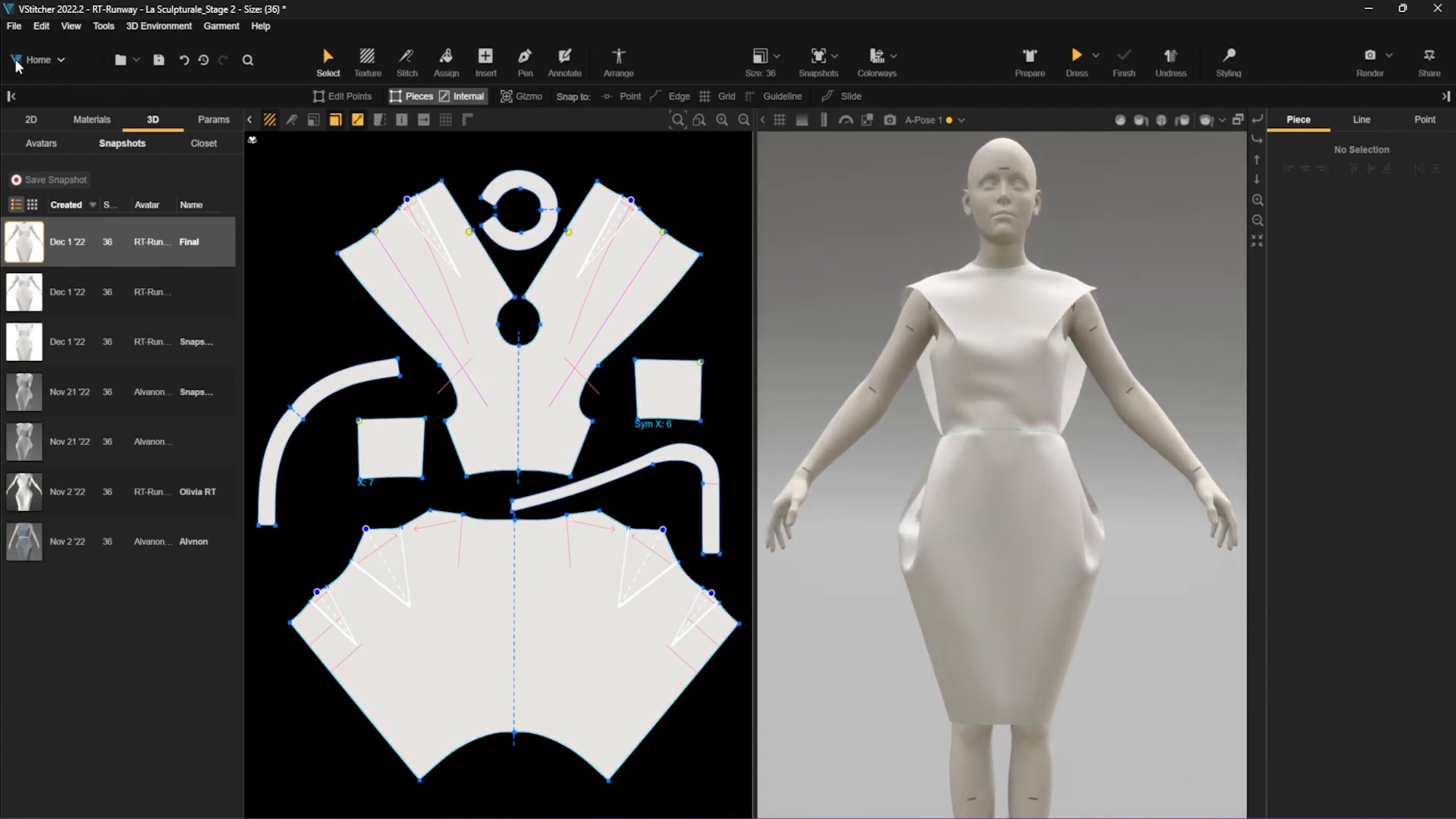
click(14, 26)
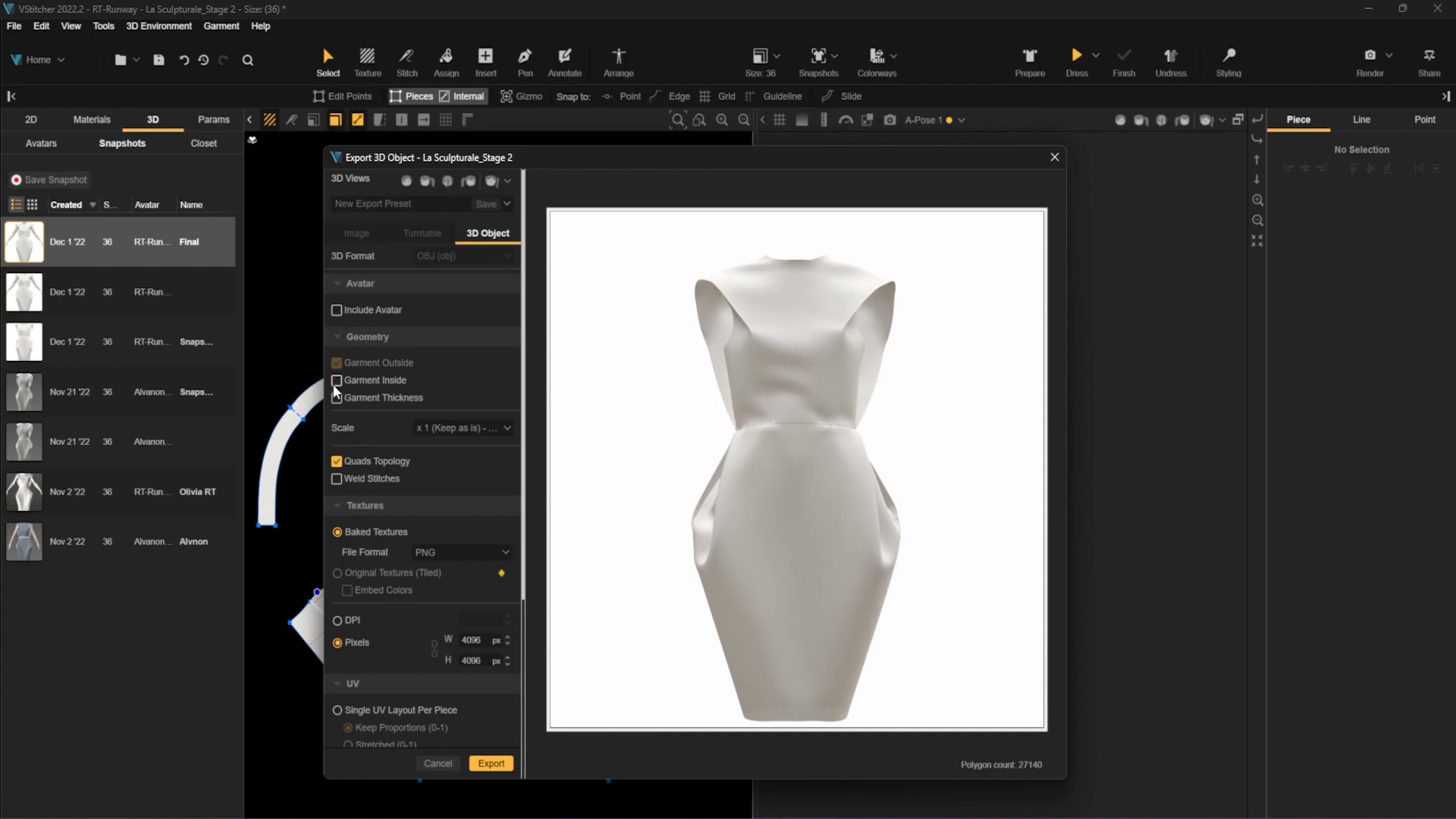
- Set the export to OBJ, no avatar, quads topology, 4096 px baked PNG textures, single square UV layout
click(337, 379)
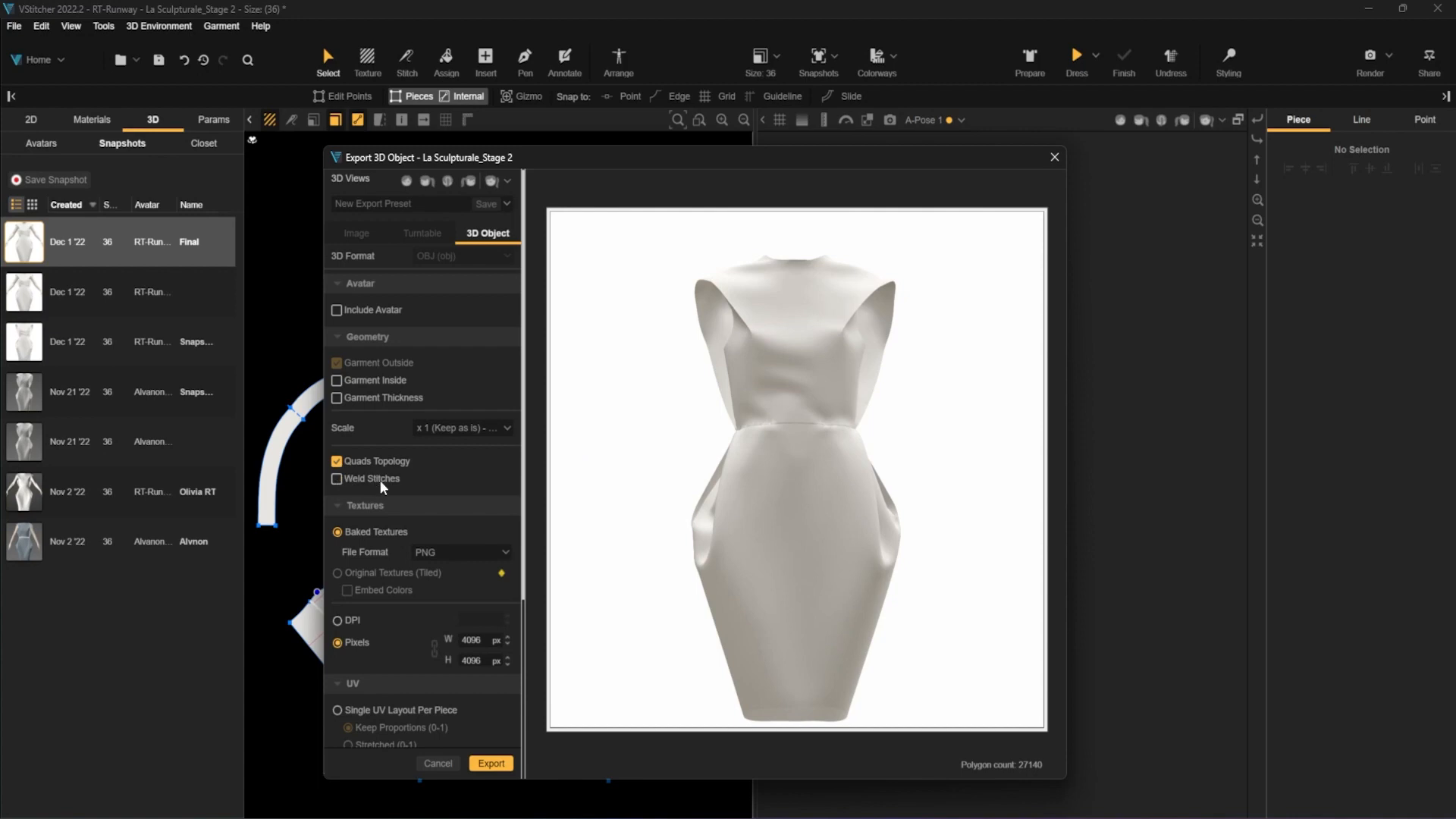
mouse_move(361, 523)
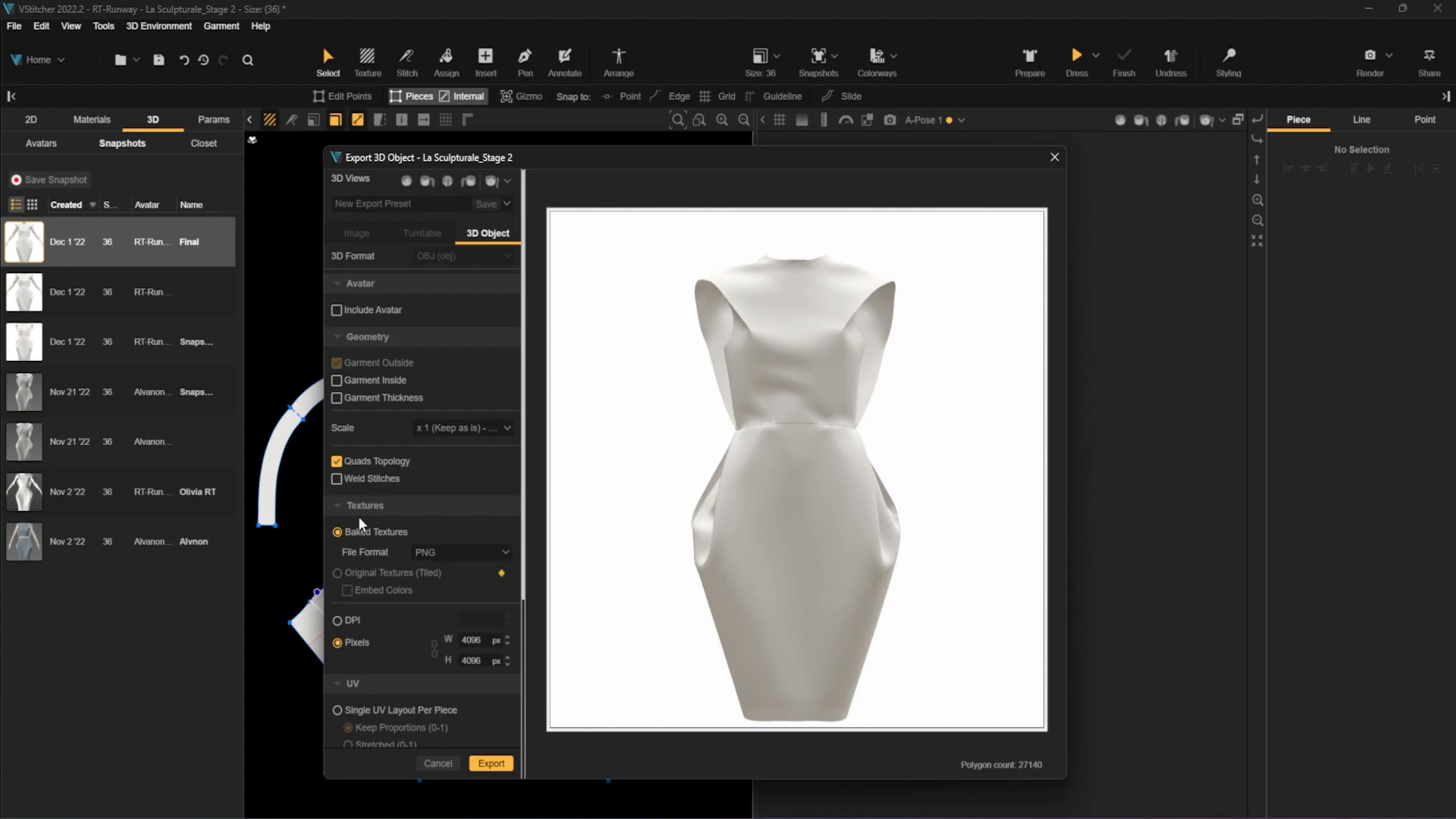
scroll(down, 3)
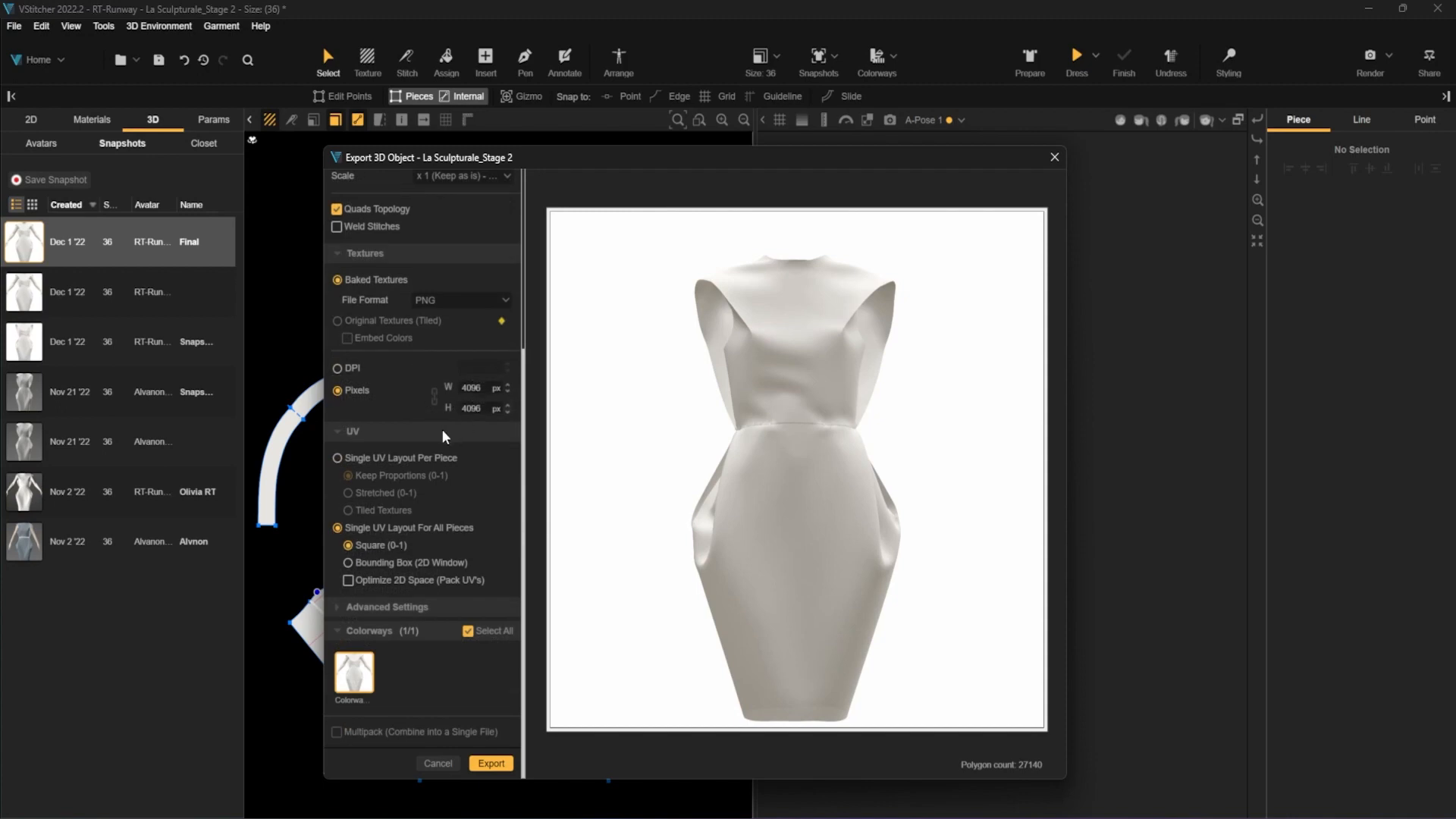
mouse_move(442, 430)
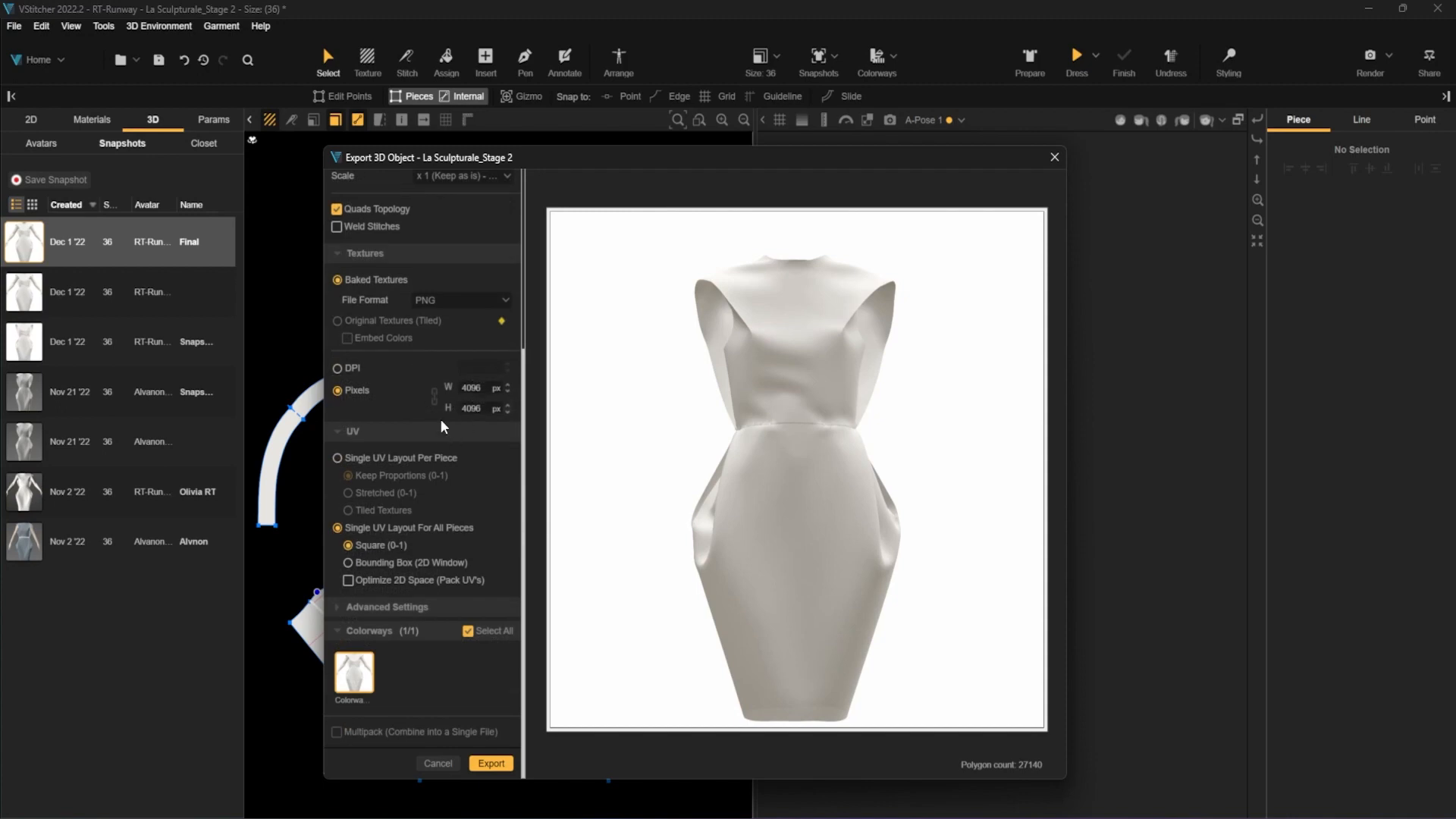
mouse_move(371, 542)
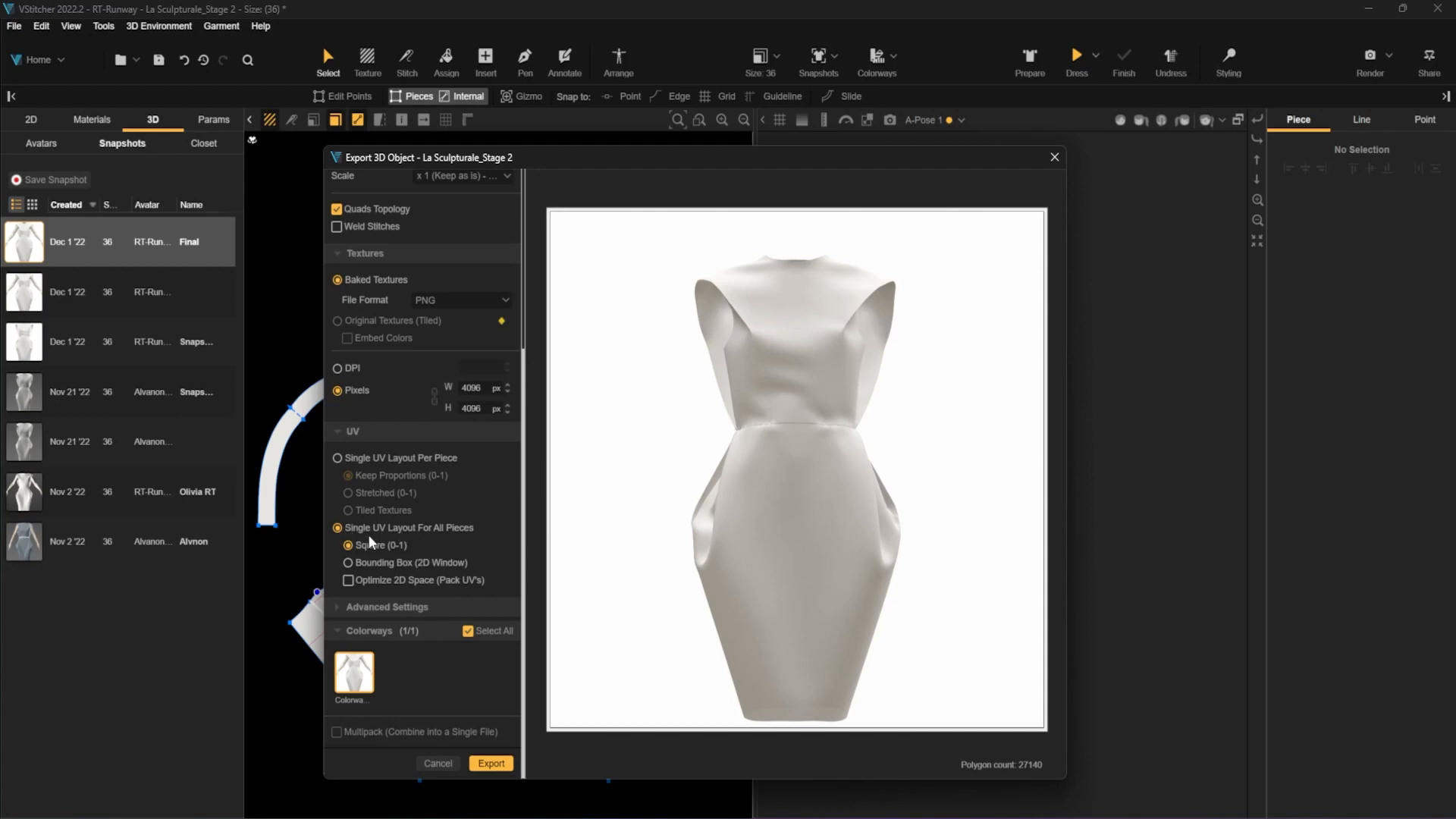
mouse_move(523, 549)
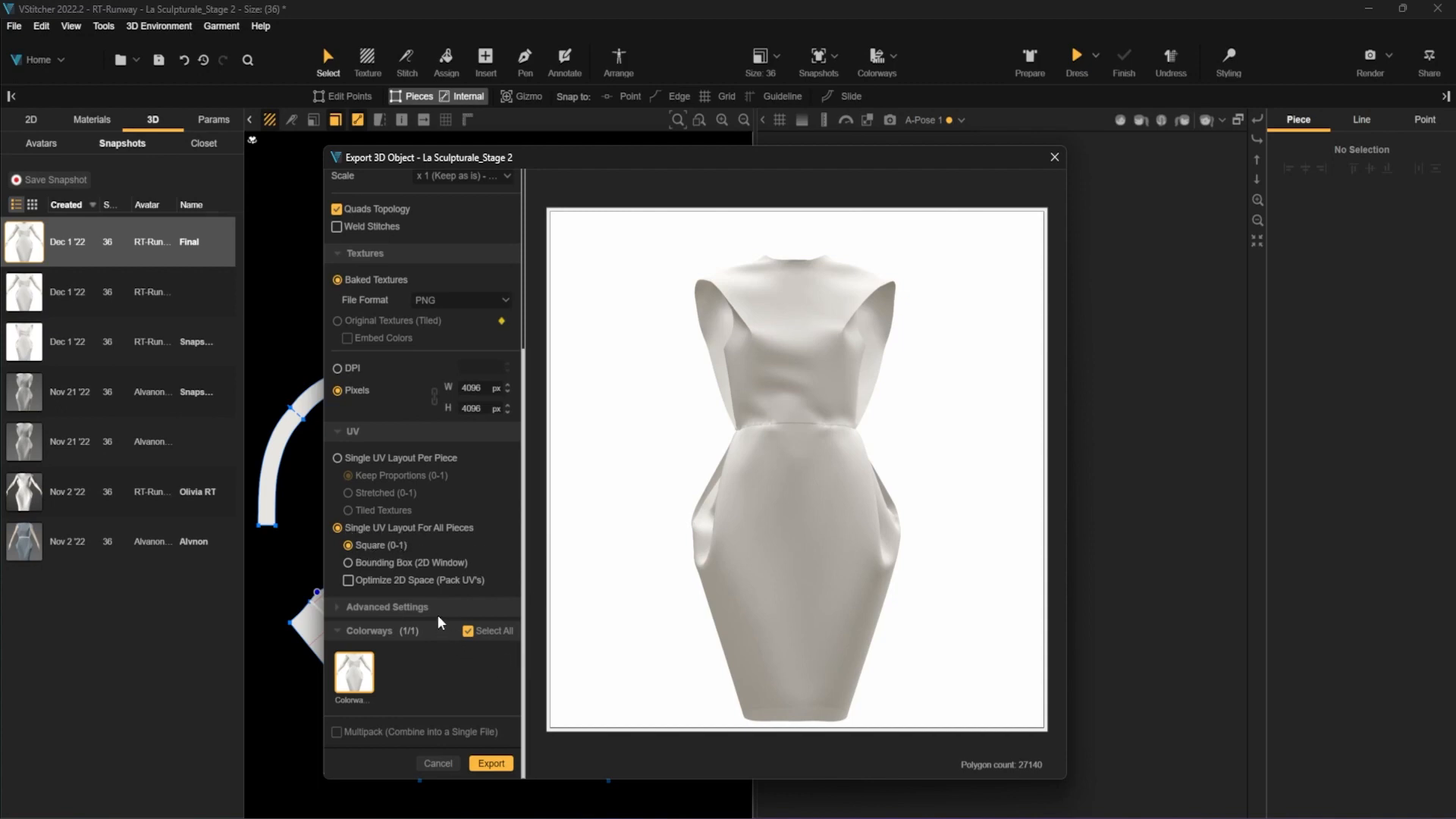
mouse_move(338, 609)
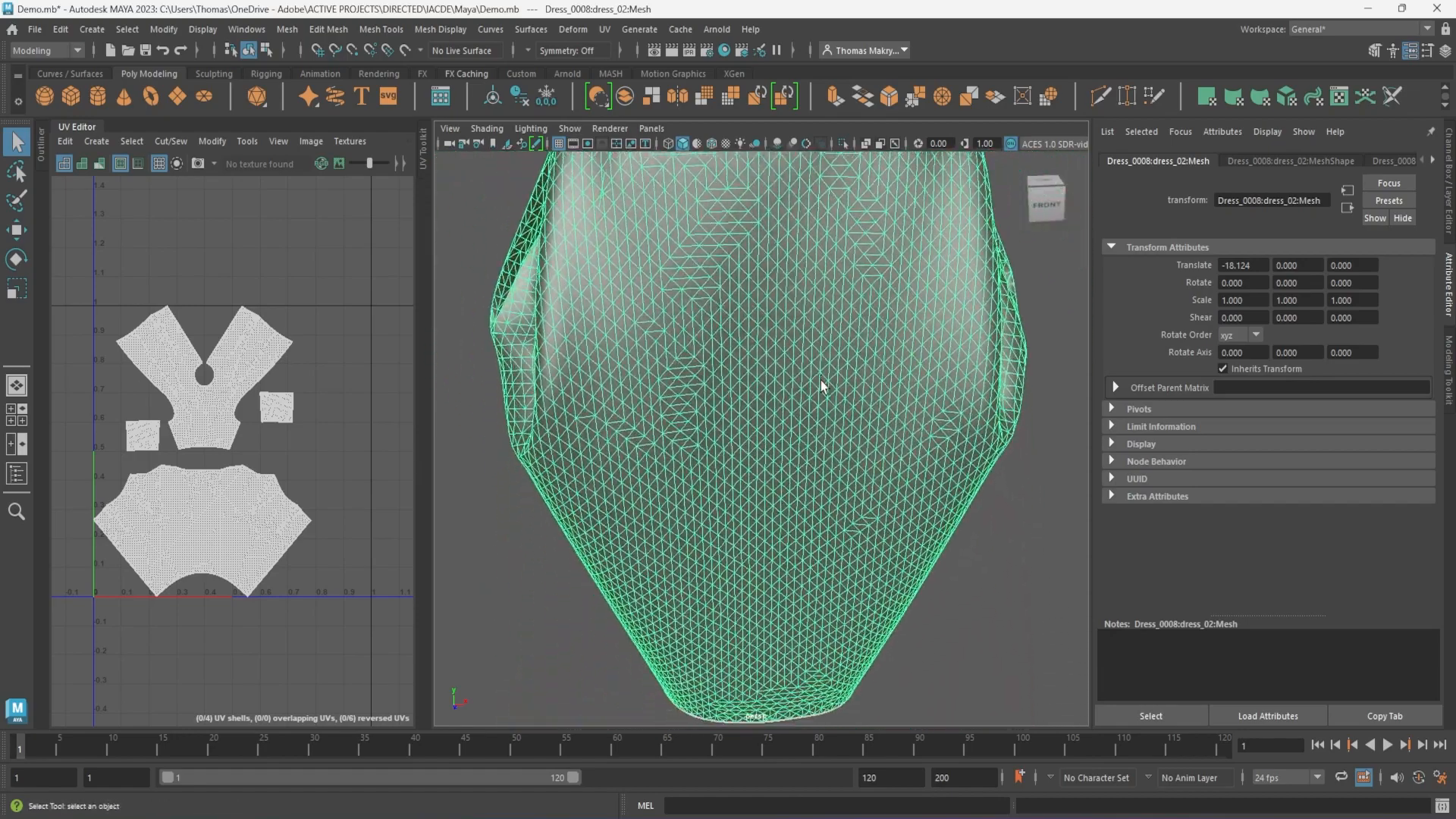
- Orbit and zoom around the triangulated Dress_02 mesh to inspect the waist-seam triangles
drag(817, 385, 1012, 445)
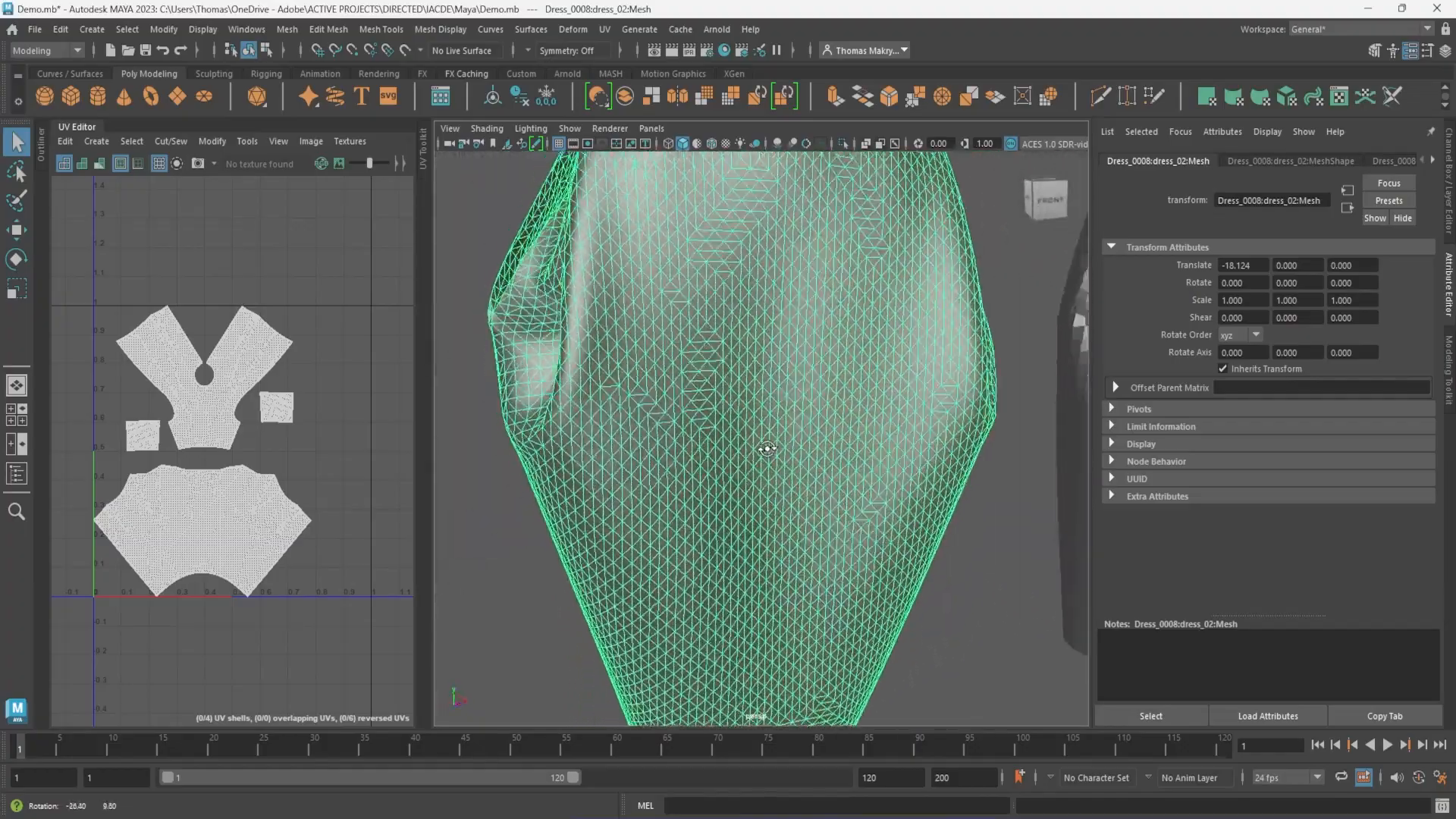
drag(767, 449, 822, 507)
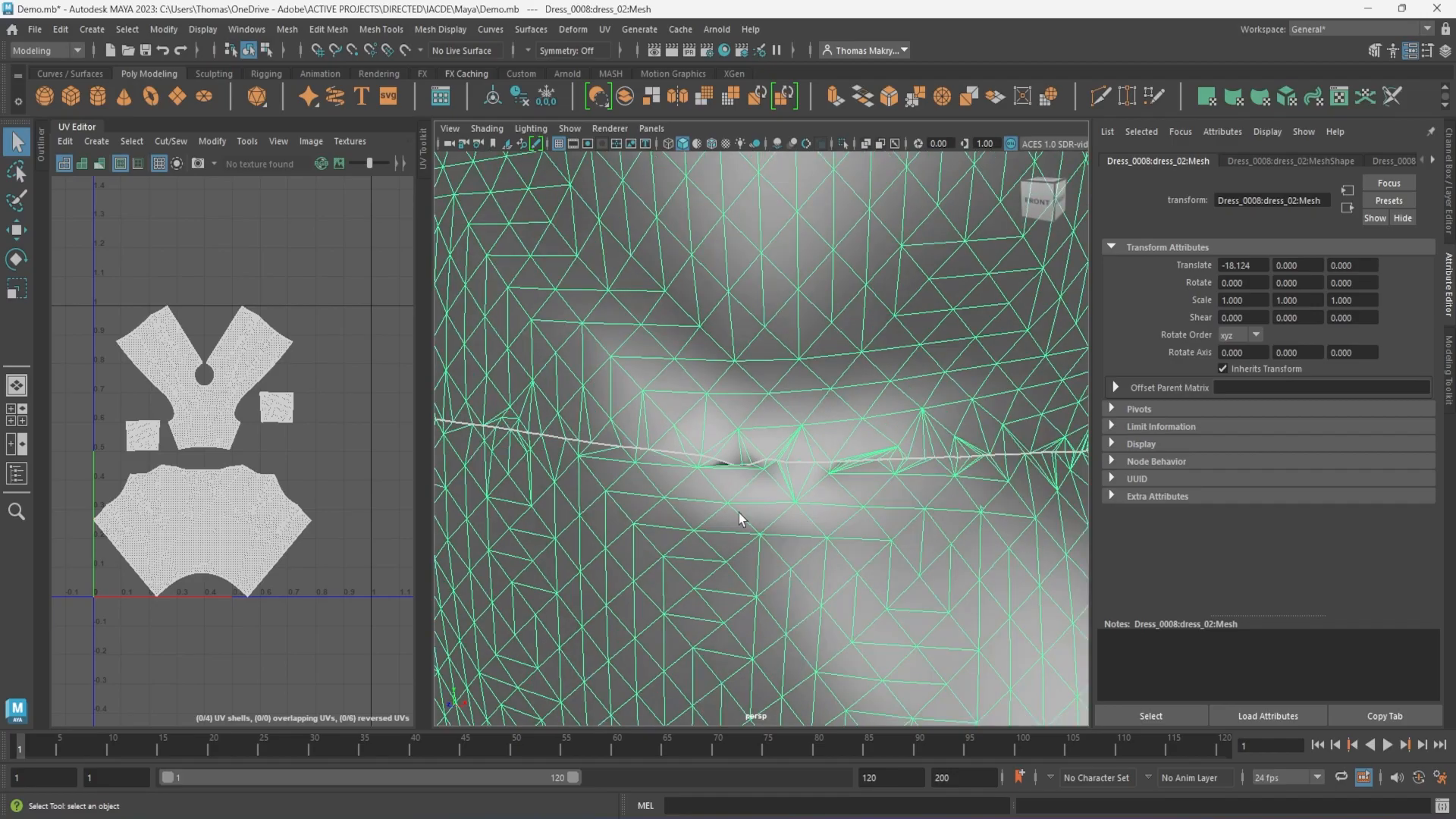
drag(744, 512, 715, 526)
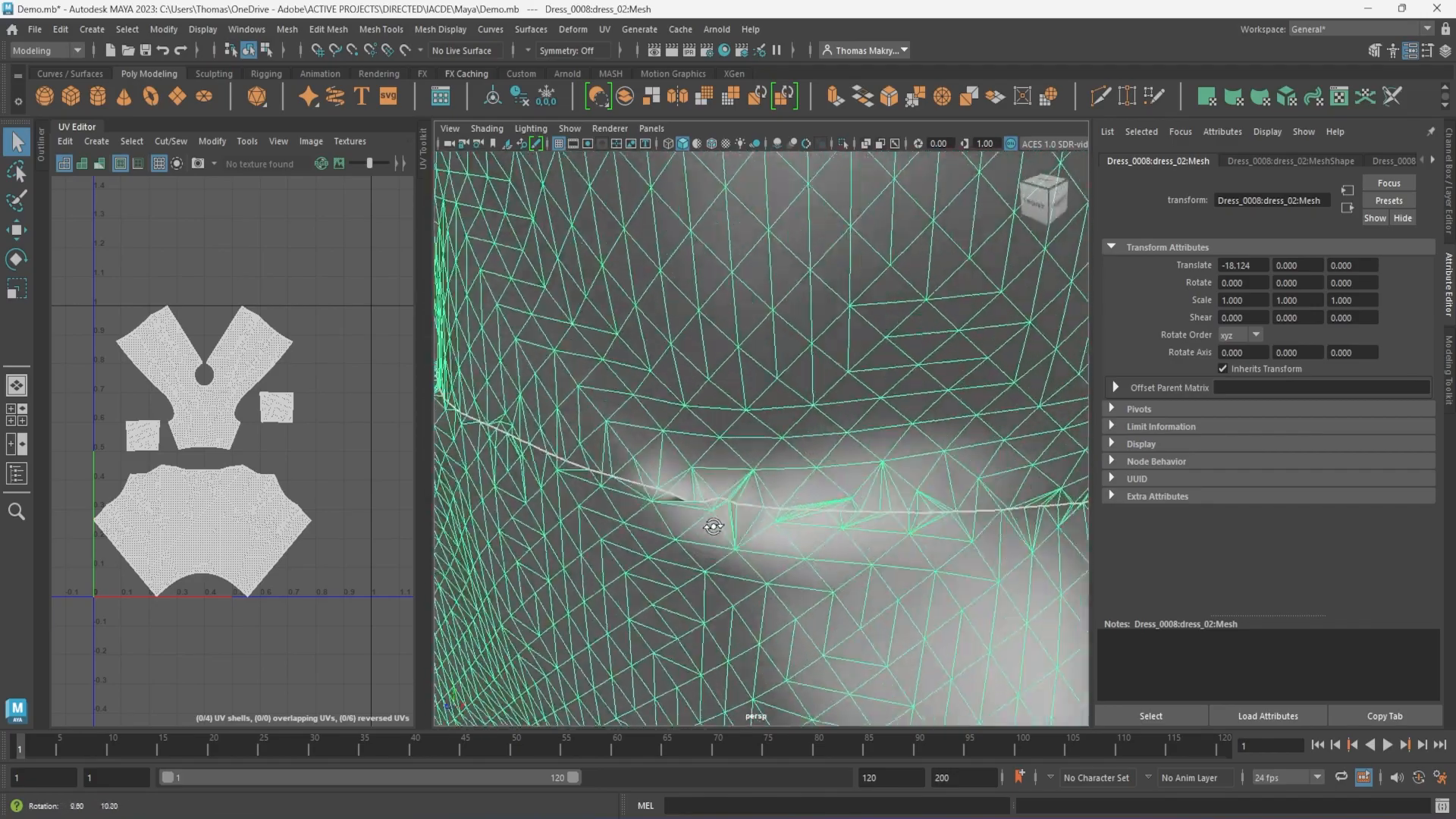
drag(715, 525, 757, 498)
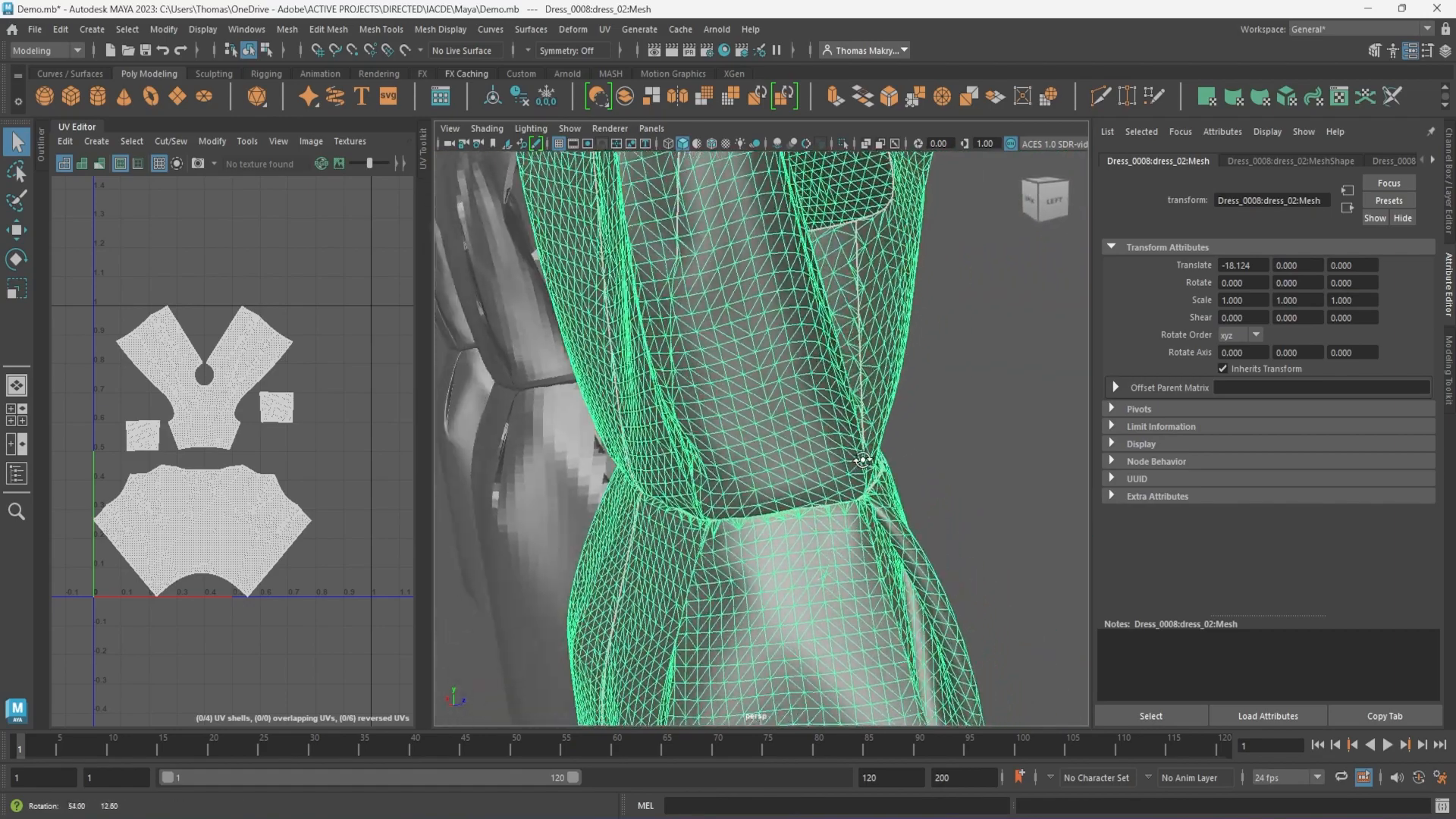
drag(863, 461, 880, 439)
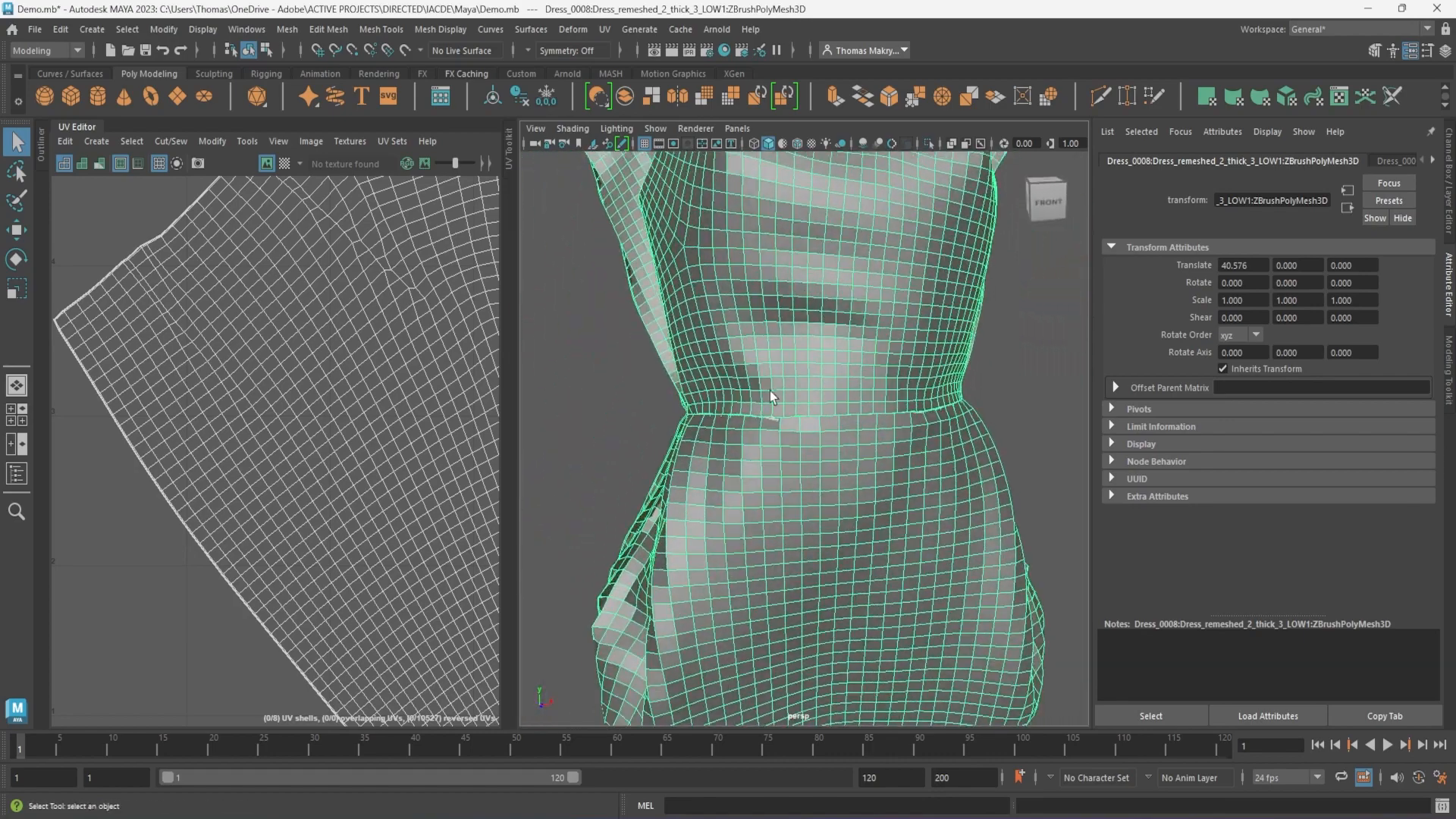
- Orbit the low-poly quad remeshed dress, zooming into its waist seam and back to a front view
drag(770, 399, 673, 455)
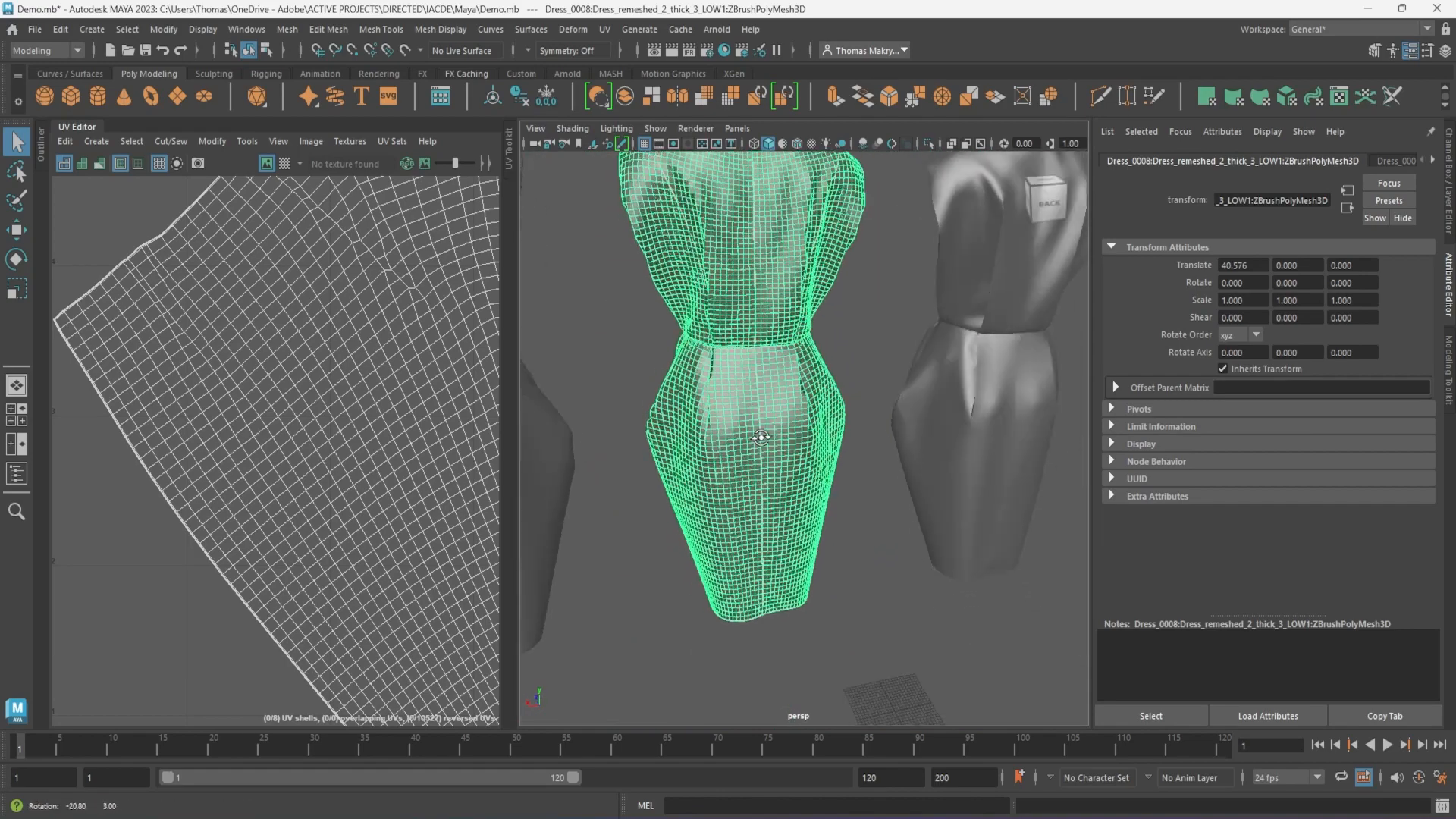
drag(762, 437, 757, 430)
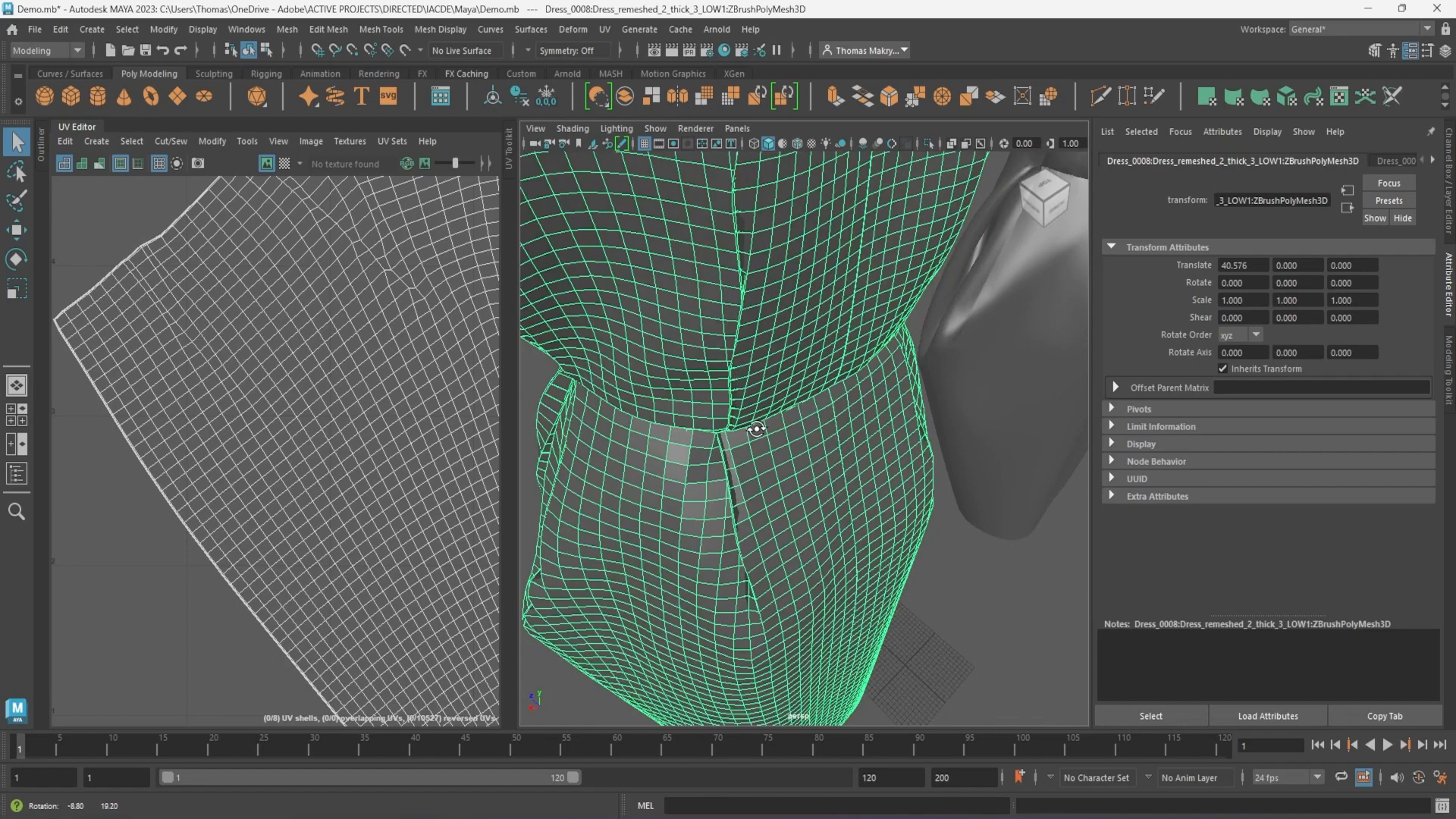
drag(757, 430, 945, 411)
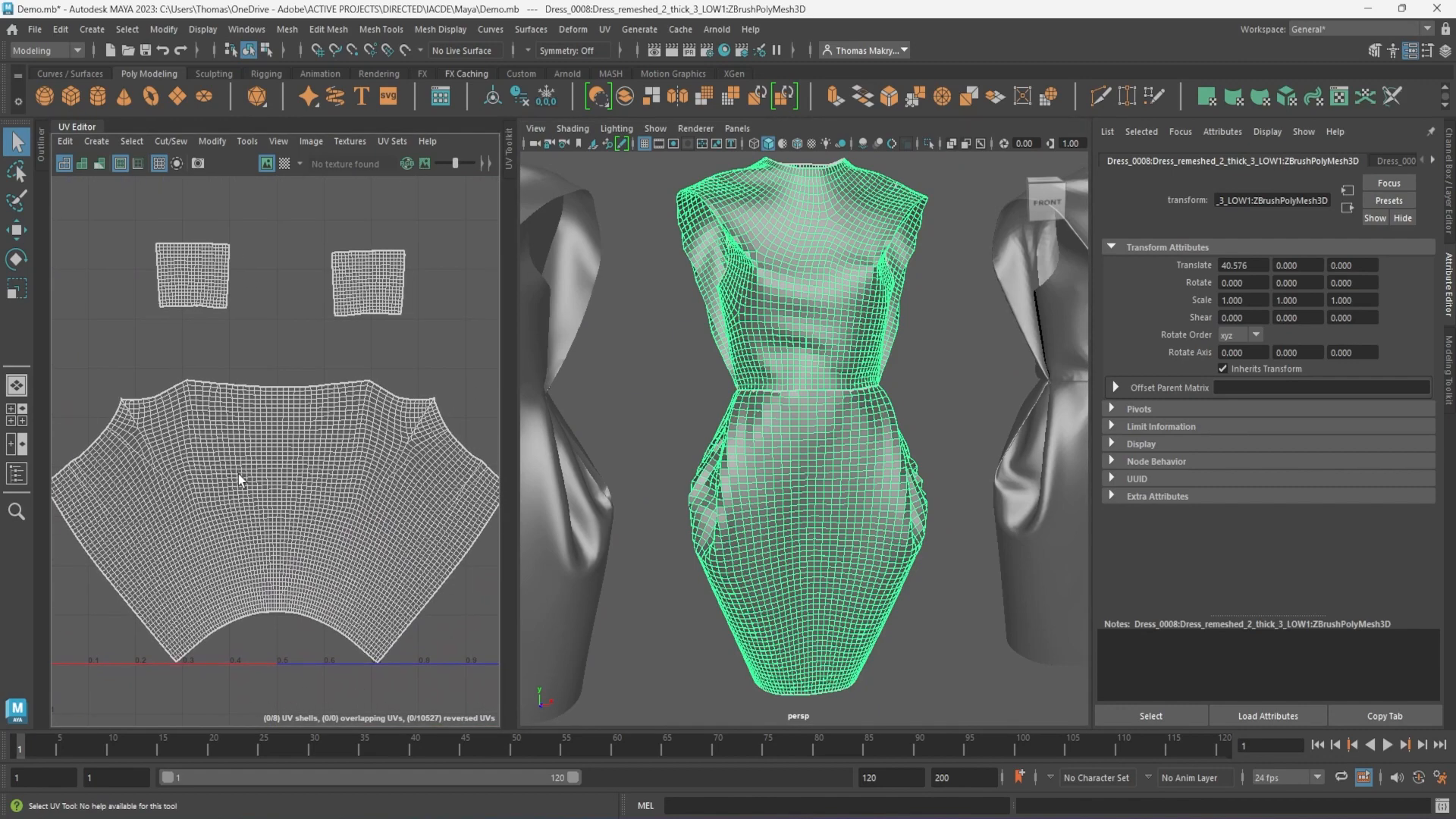
mouse_move(511, 423)
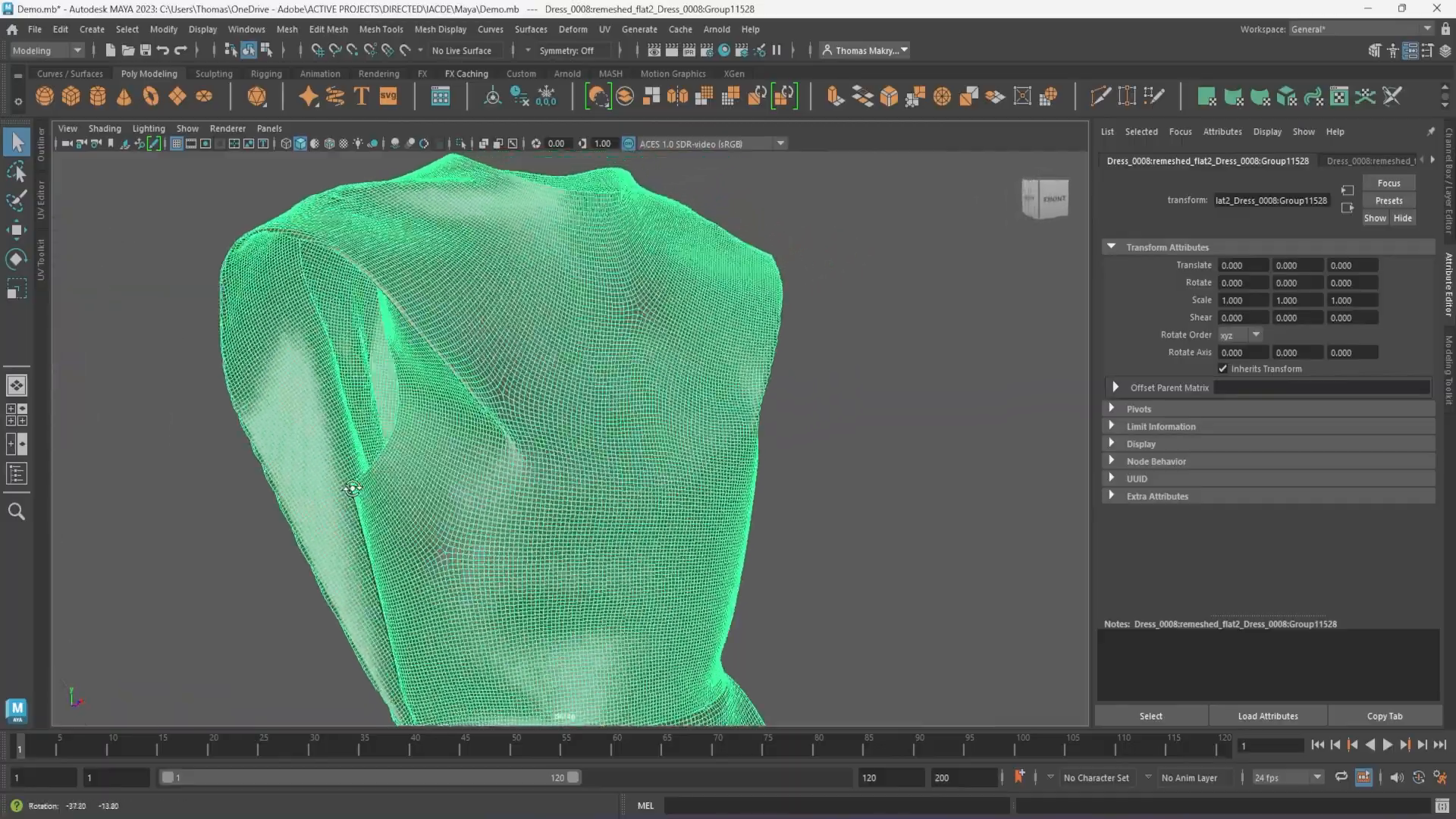
- Zoom into the dense flat-remeshed dress waist and orbit to inspect its back
drag(351, 490, 854, 508)
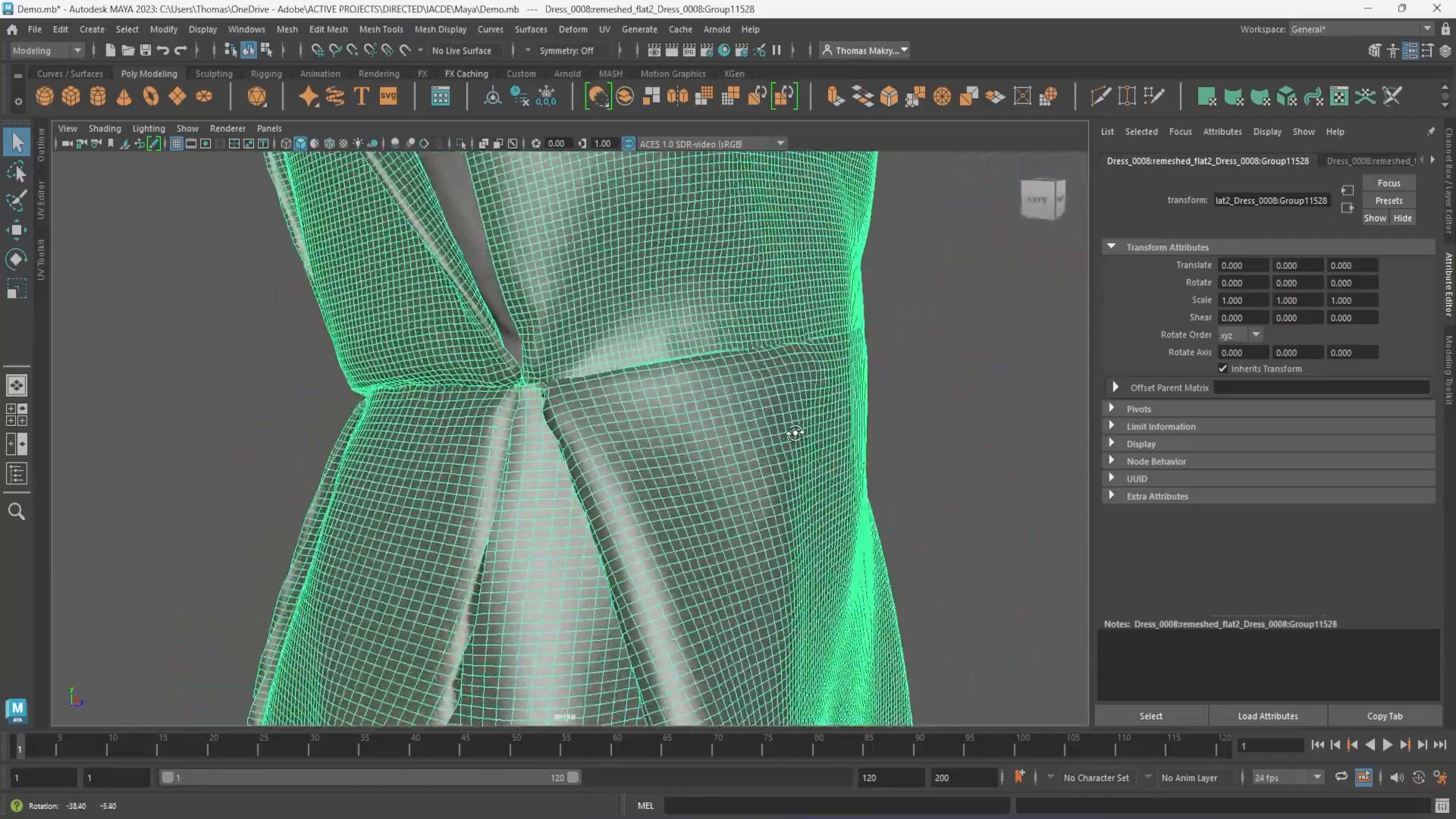
drag(793, 432, 736, 548)
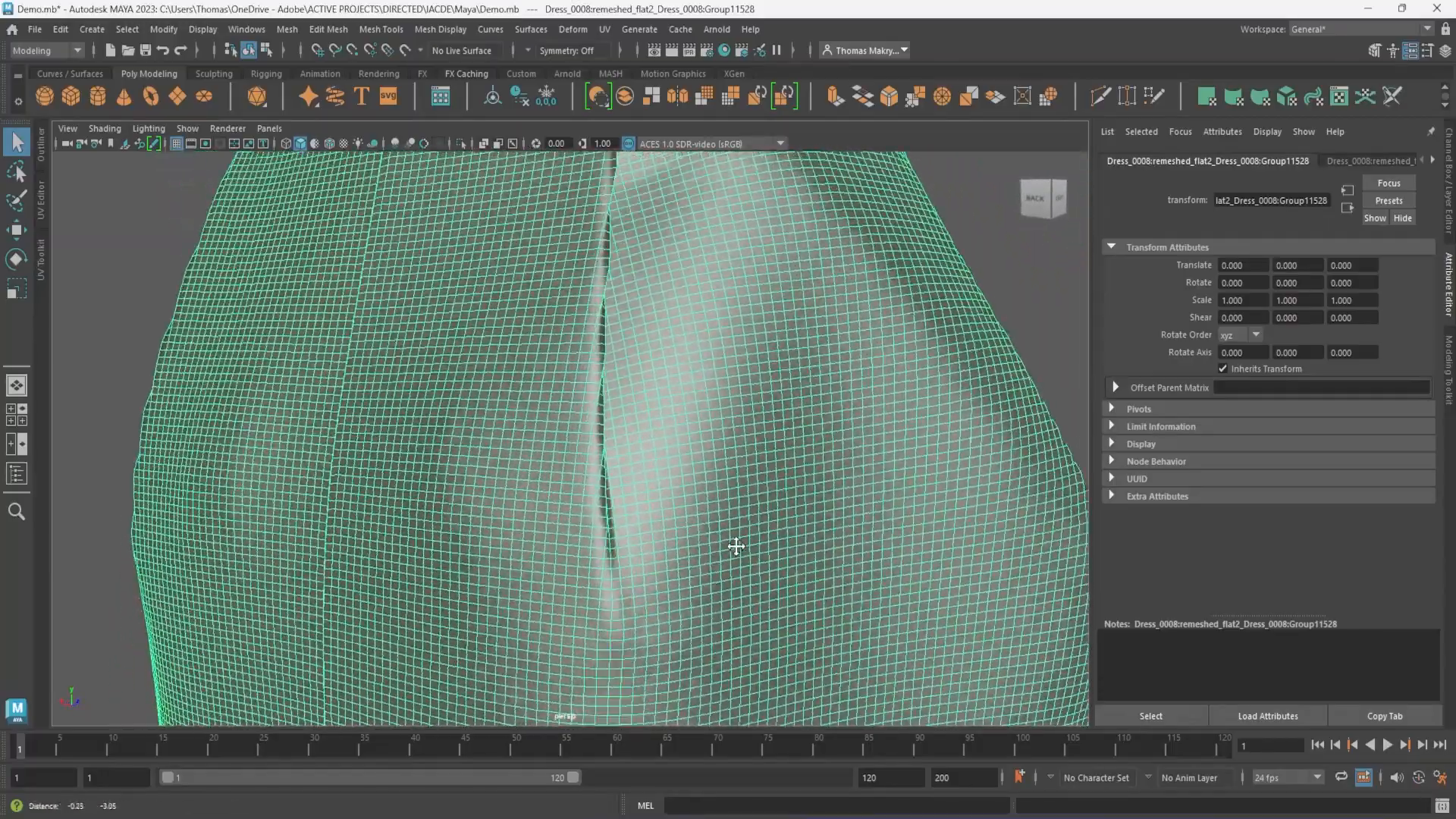